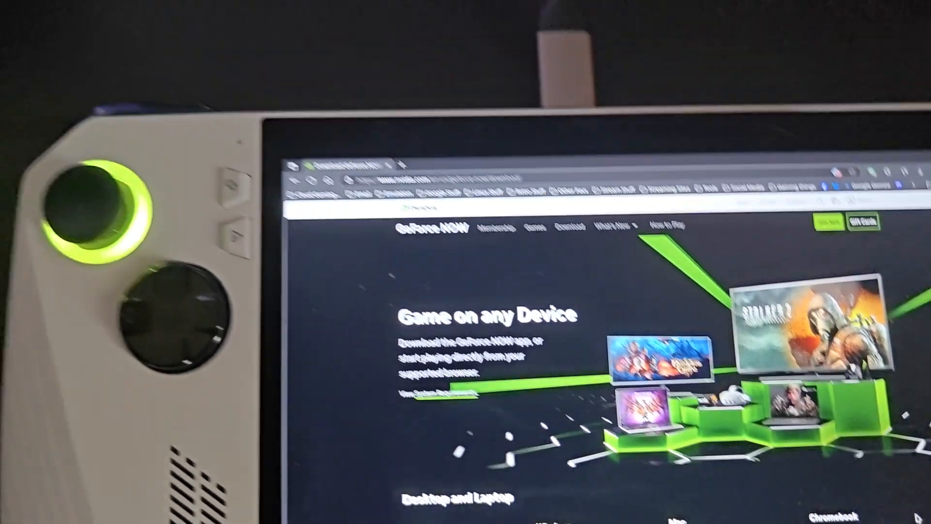
Step: Scroll the GeForce NOW download page down to the Gaming Handheld Devices section
scroll("down", 3)
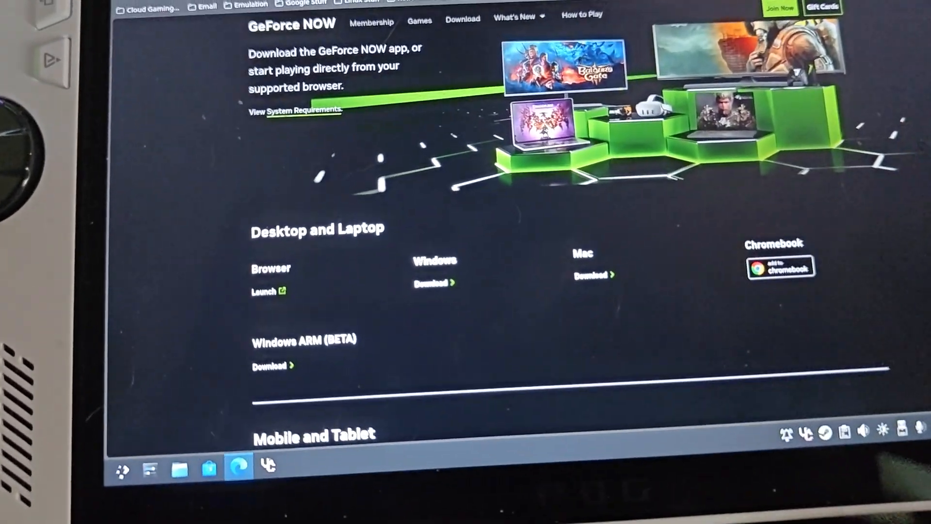
scroll("down", 3)
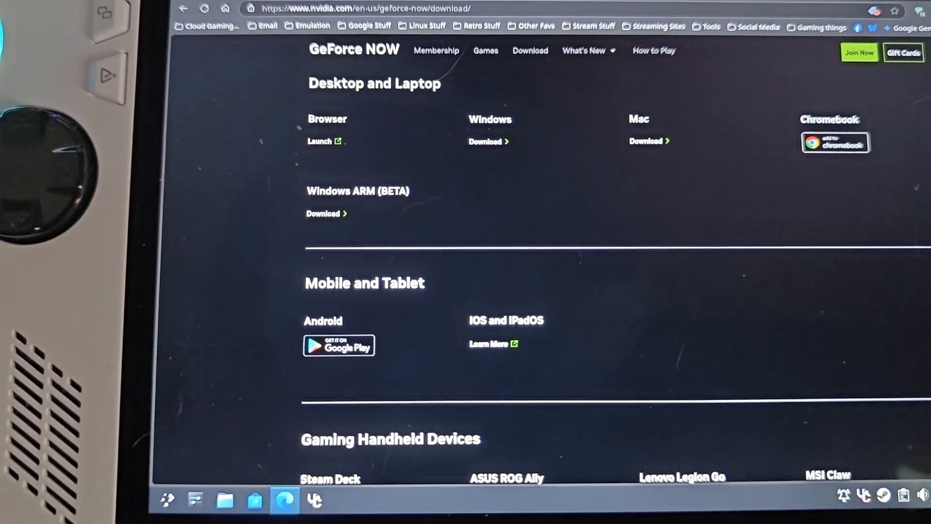
scroll("down", 3)
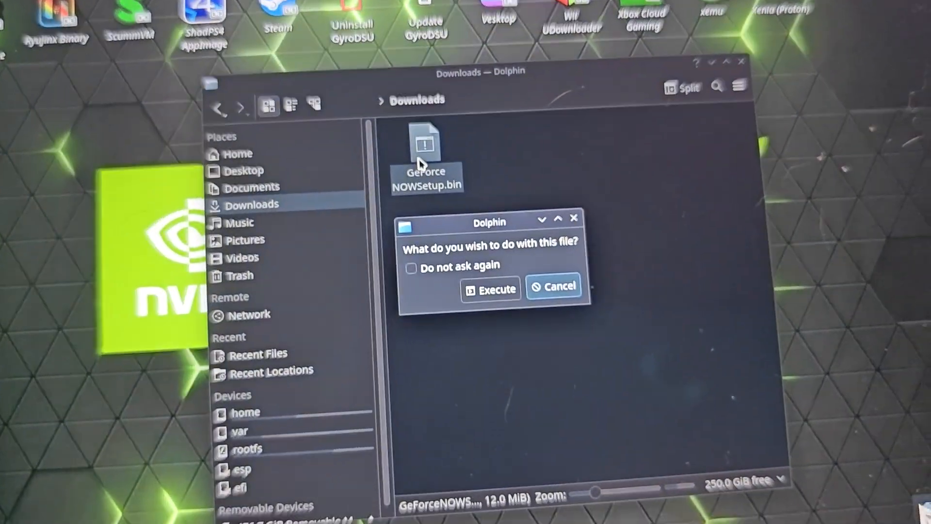
Step: Run the downloaded GeForceNOWSetup.bin from Downloads, choosing Execute in the prompt
left_click(490, 289)
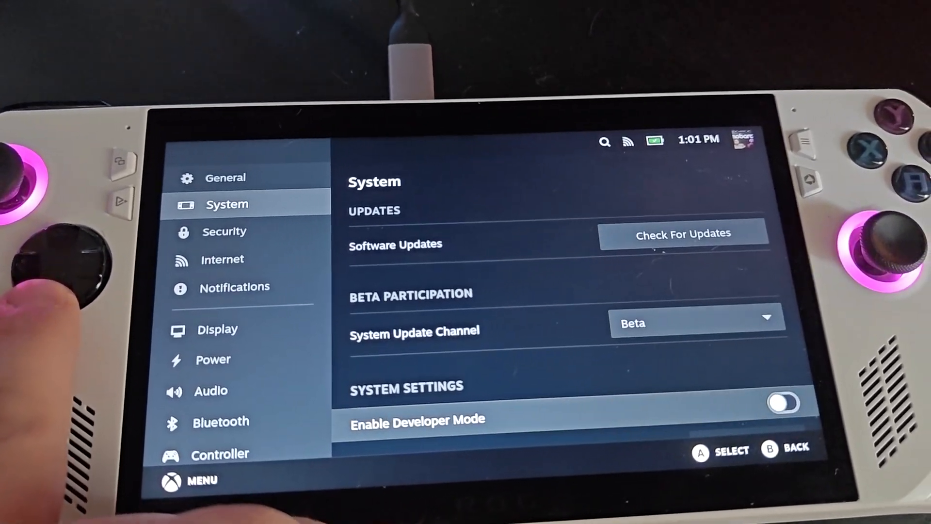
scroll("down", 3)
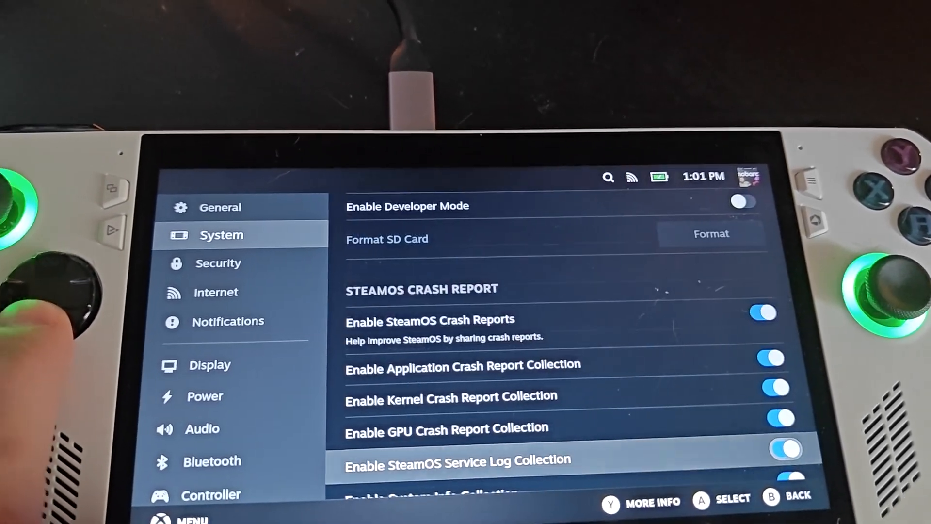
scroll("down", 3)
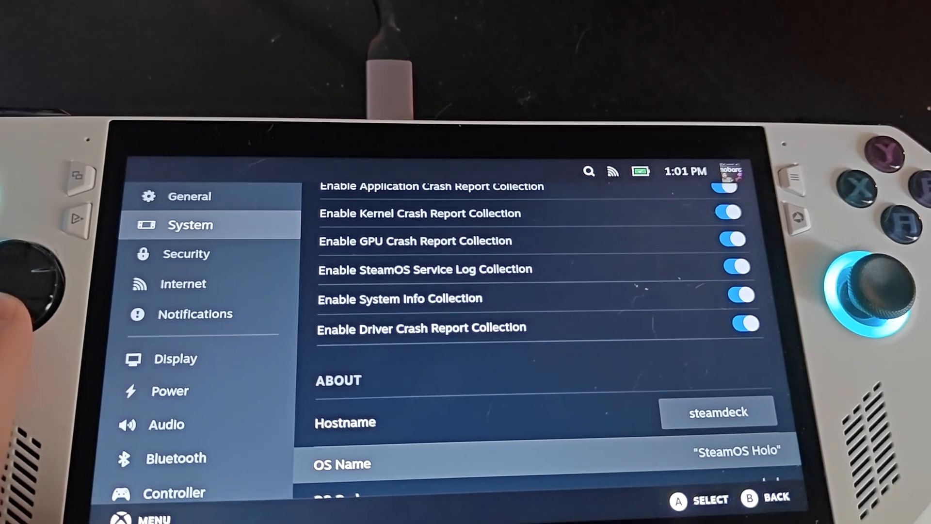
scroll("down", 3)
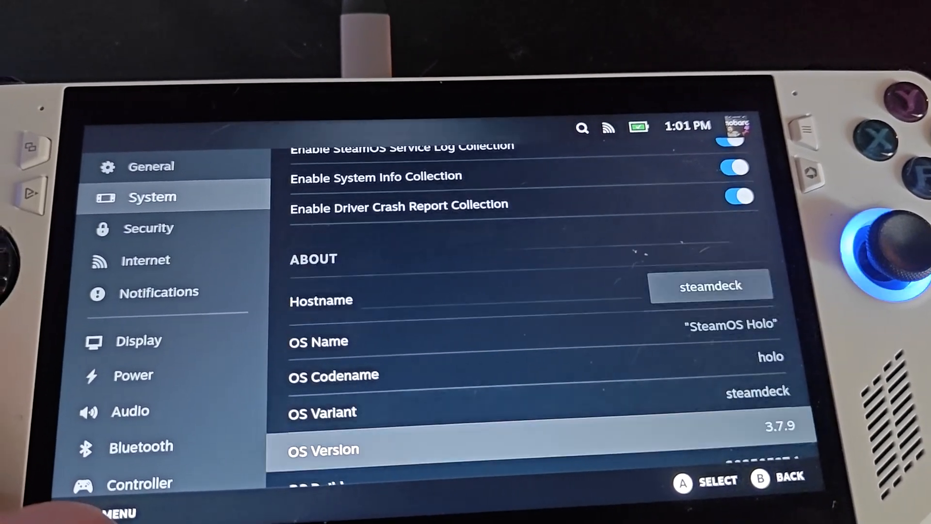
scroll("down", 3)
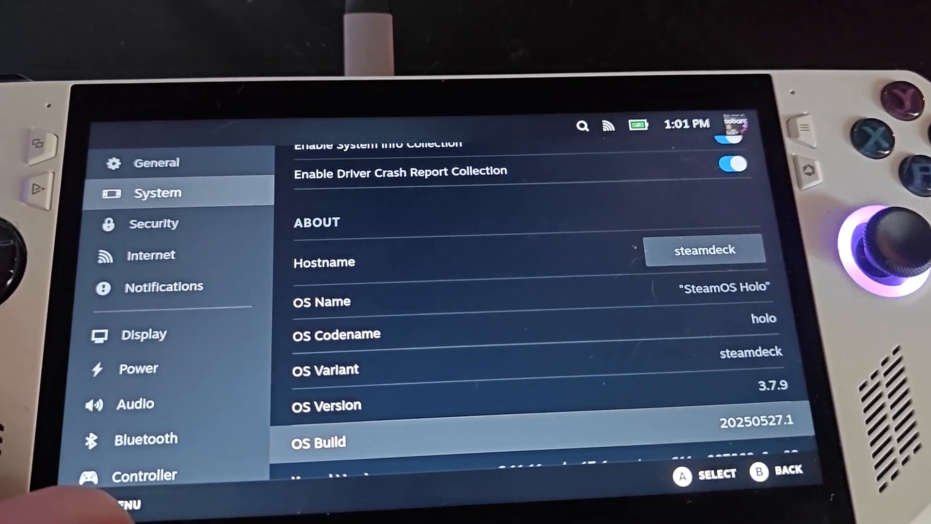
scroll("down", 3)
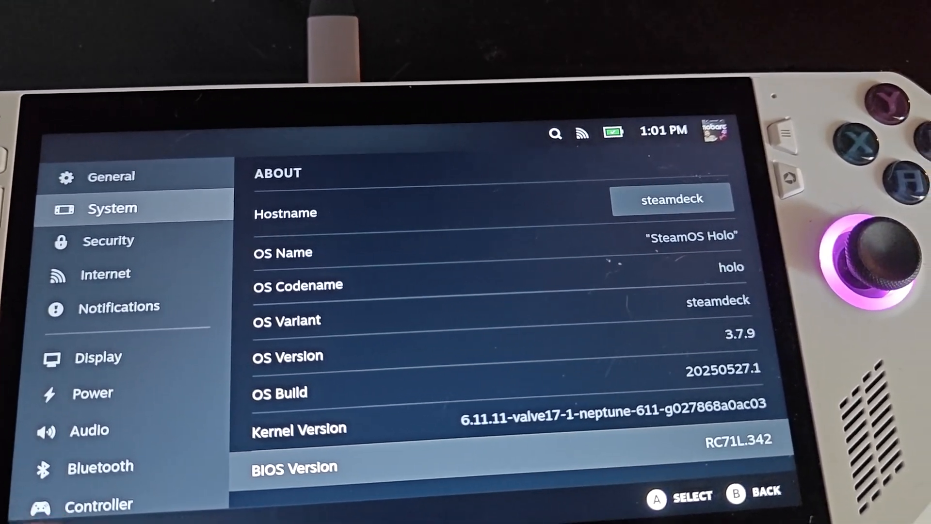
scroll("down", 3)
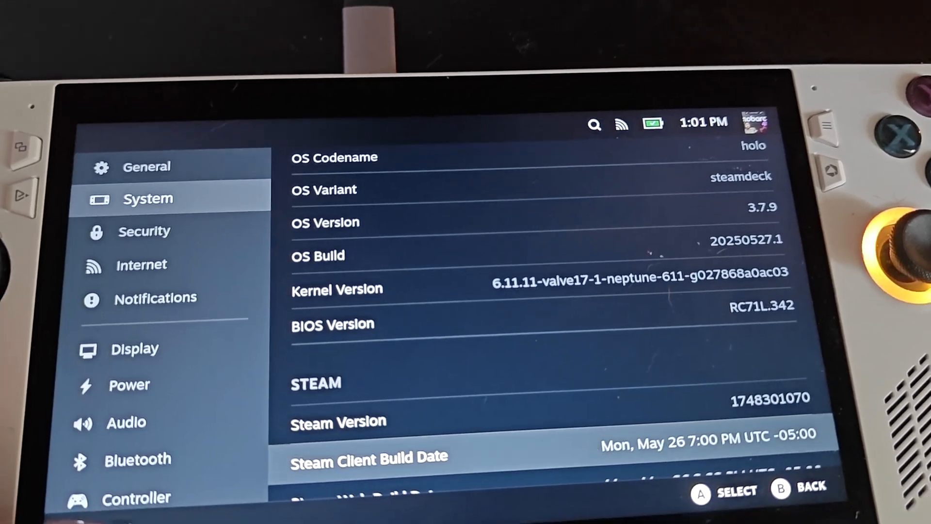
scroll("down", 3)
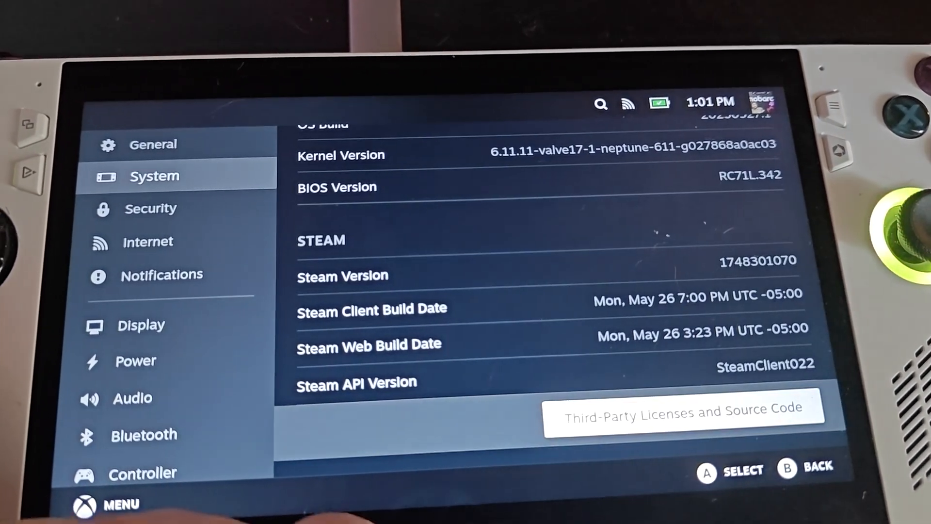
scroll("down", 3)
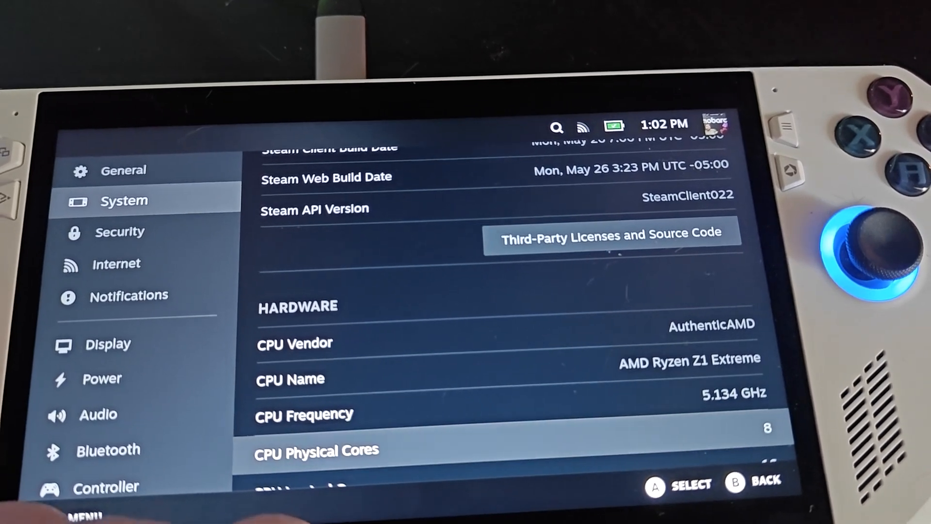
scroll("down", 3)
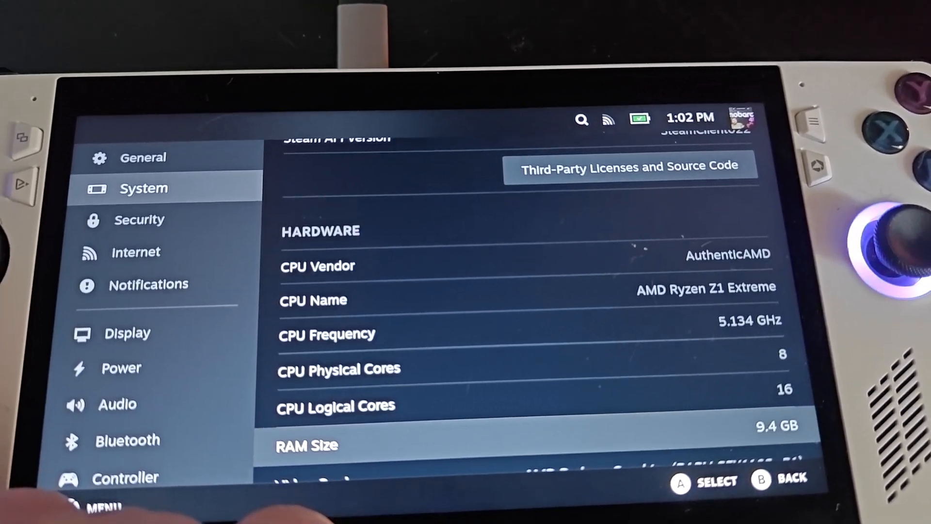
scroll("down", 3)
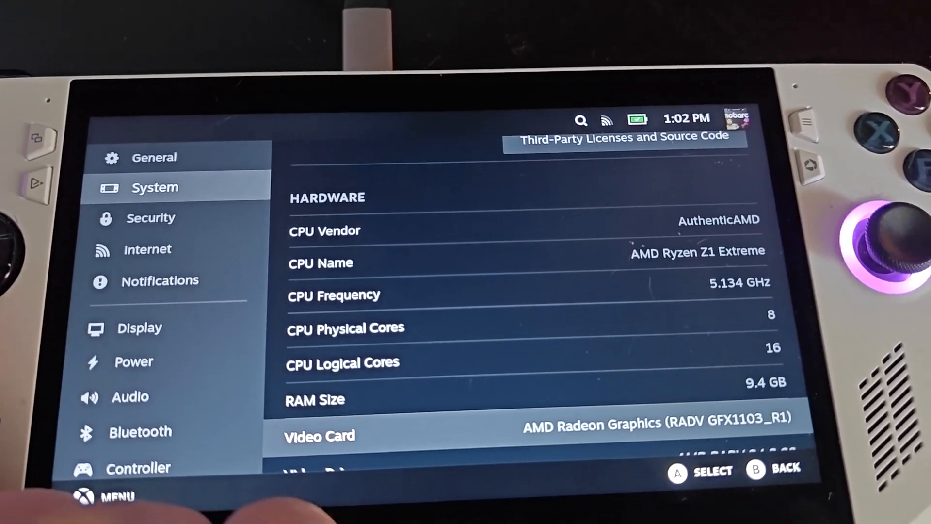
scroll("down", 3)
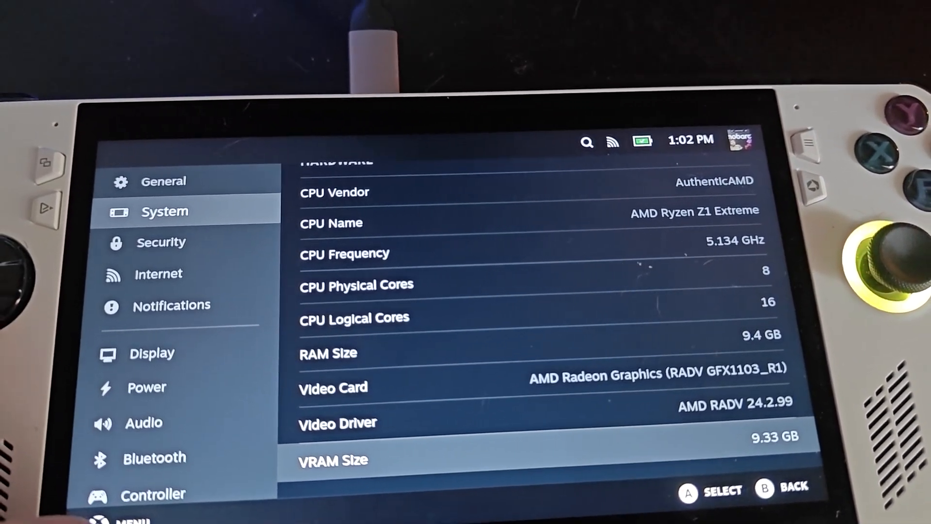
scroll("down", 3)
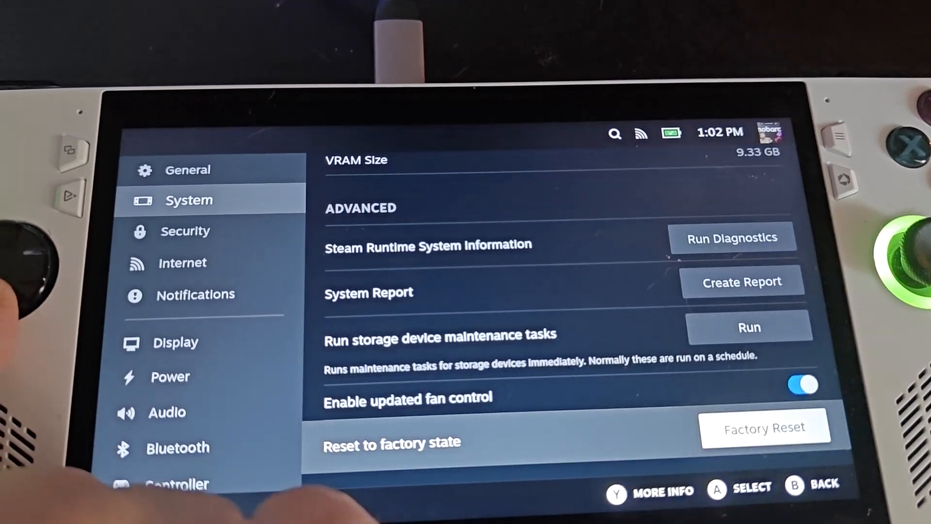
left_click(196, 294)
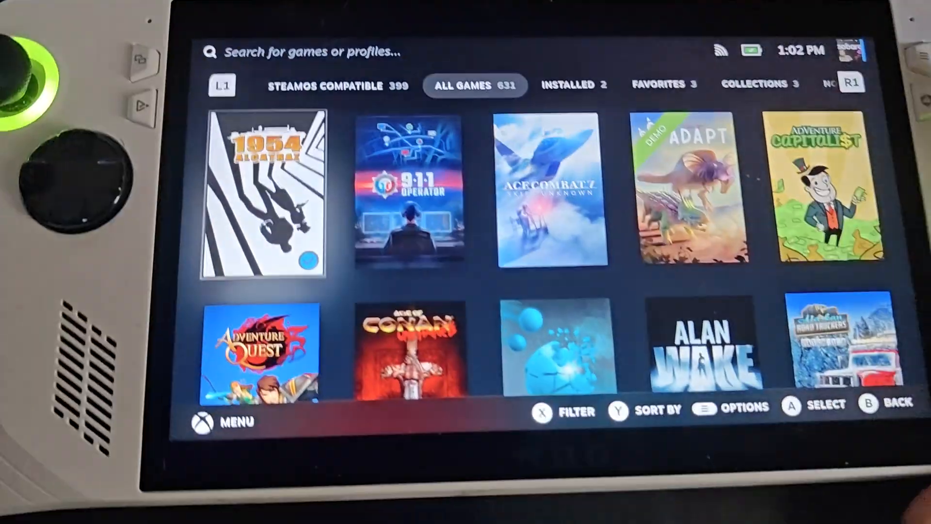
Step: Launch GeForce NOW from the library's Non-Steam games tab
left_click(653, 162)
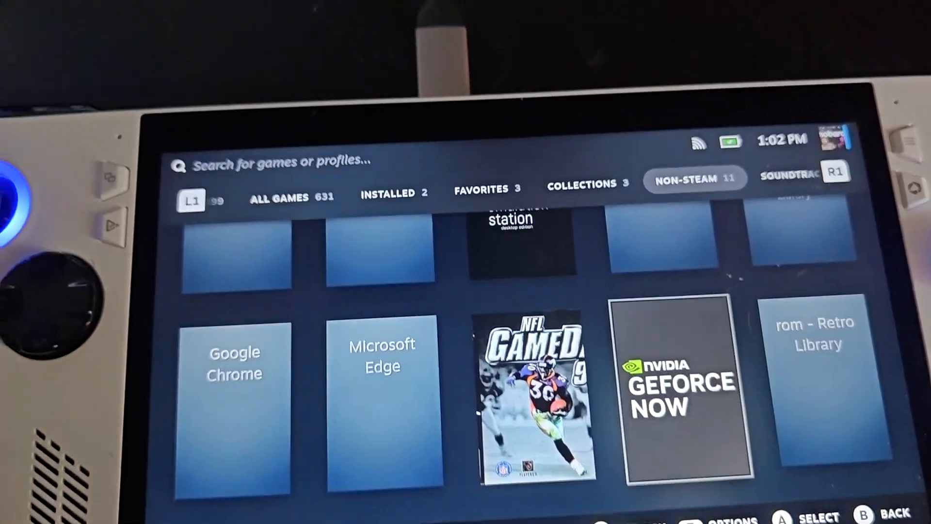
left_click(682, 380)
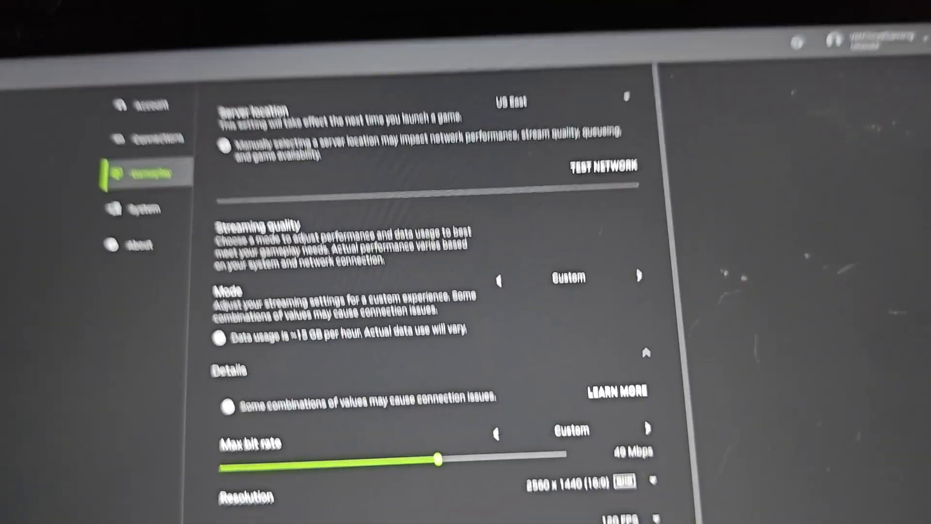
Step: Show the Resolution choices under Details, with 2560 x 1440 at 120 FPS current
scroll("down", 3)
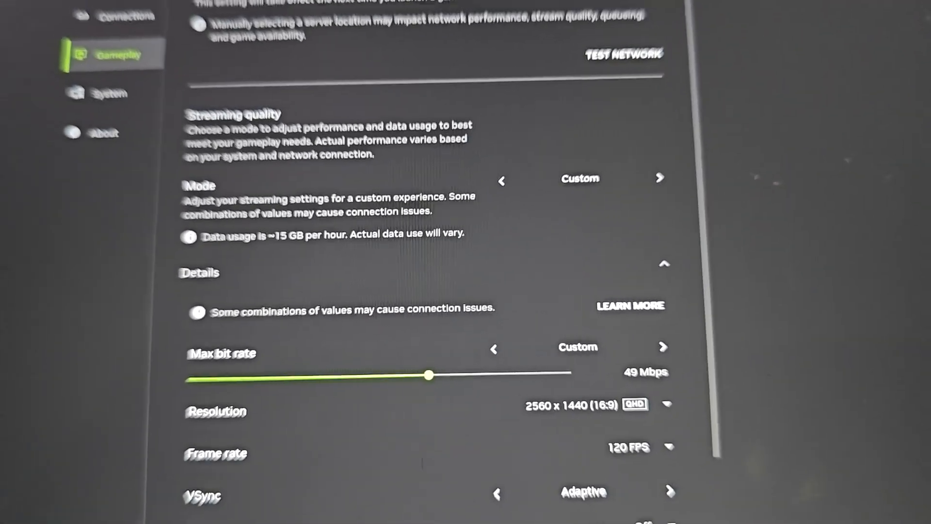
scroll("down", 3)
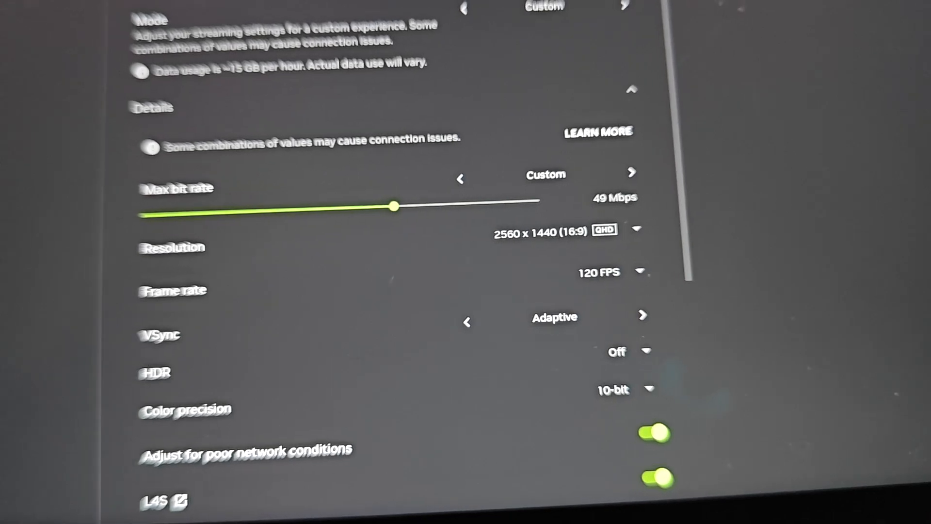
left_click(638, 229)
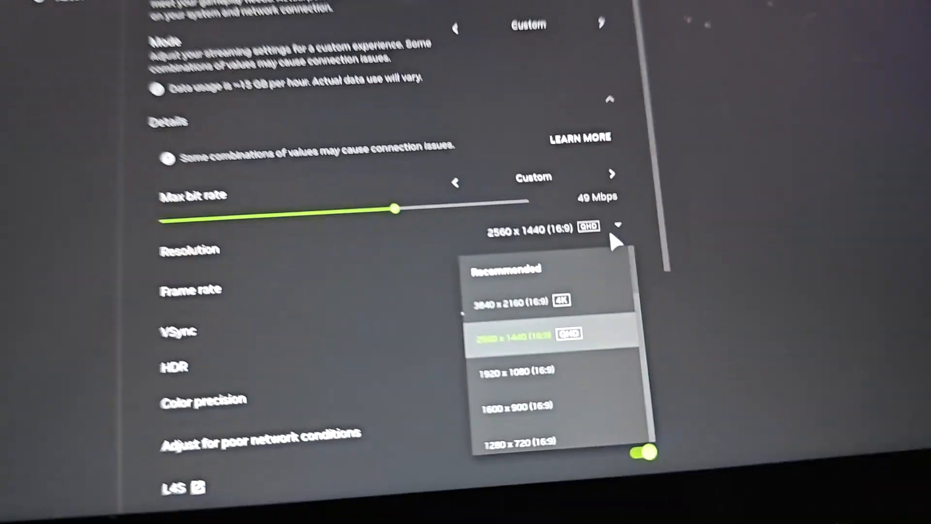